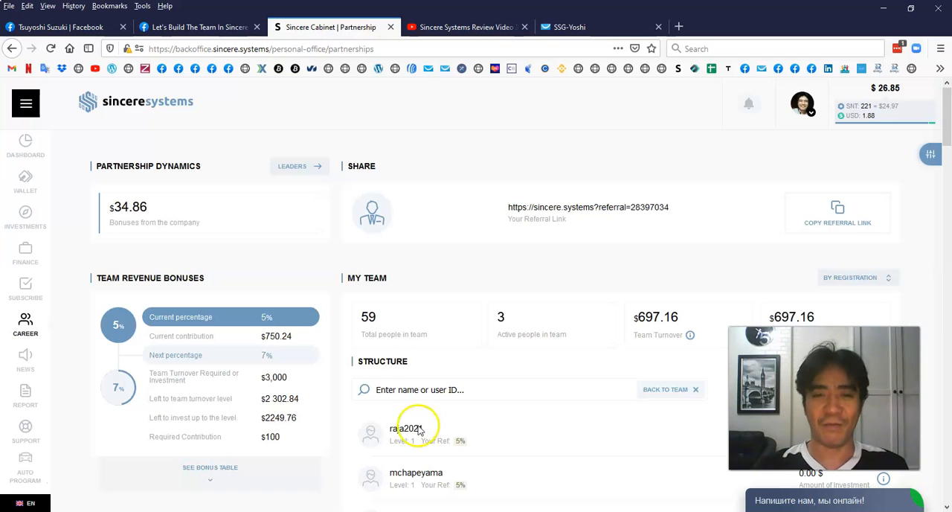
{"action": "mouse_move", "coordinate": [344, 354]}
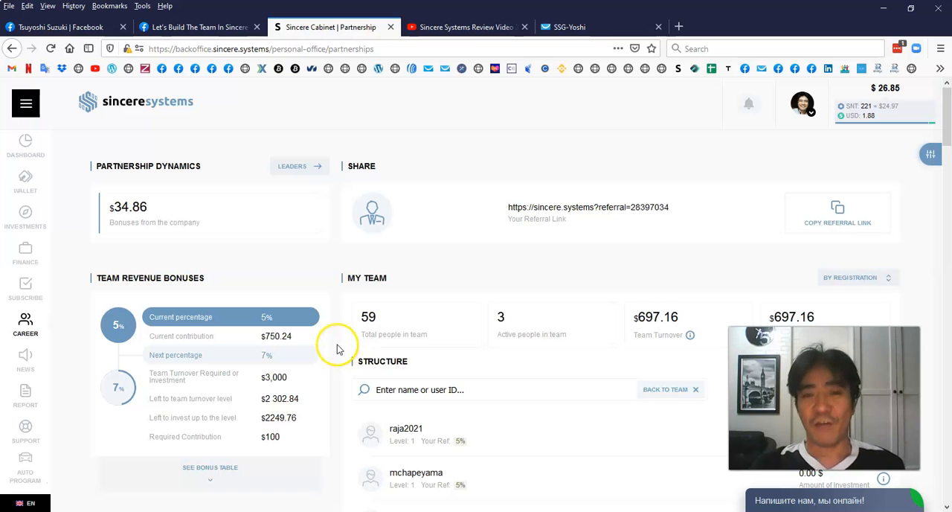
{"action": "mouse_move", "coordinate": [336, 344]}
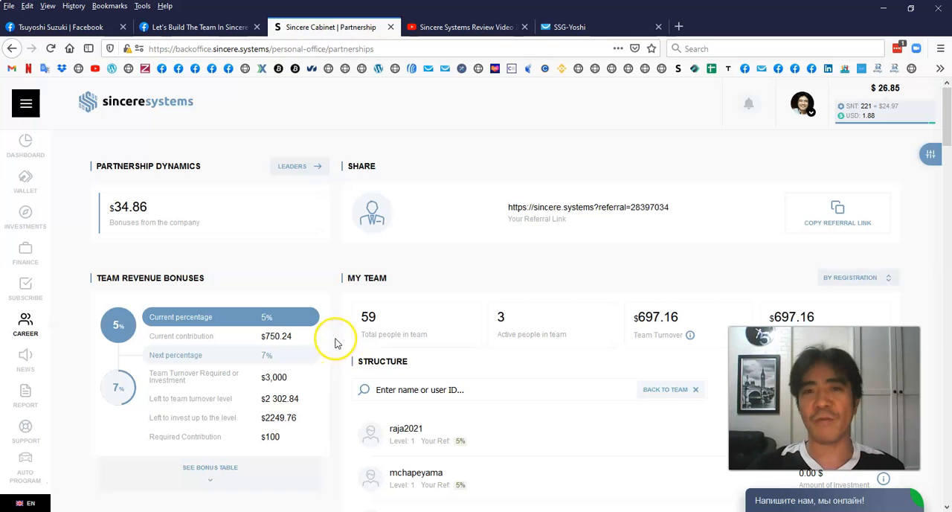
{"action": "mouse_move", "coordinate": [340, 351]}
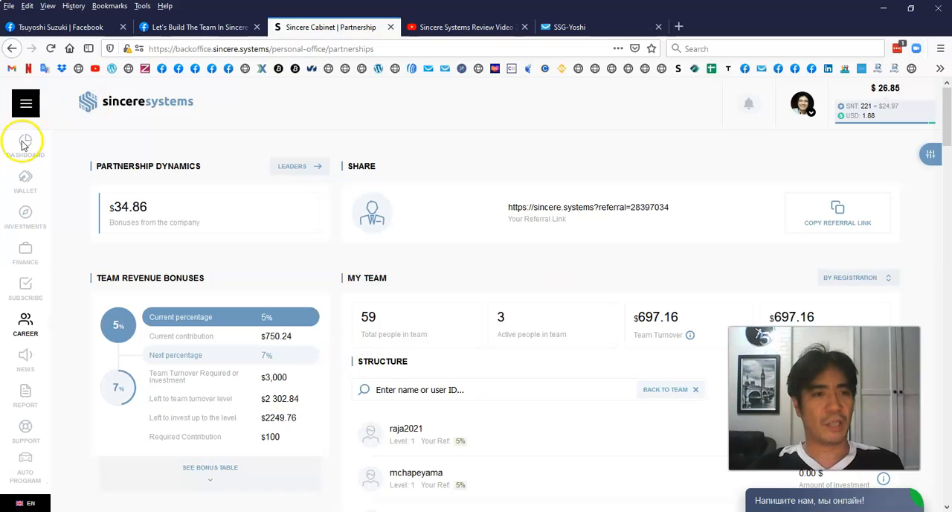
- Show the dashboard notifications of referral signups and deposit income, then the YouTube review video
{"action": "left_click", "coordinate": [25, 146]}
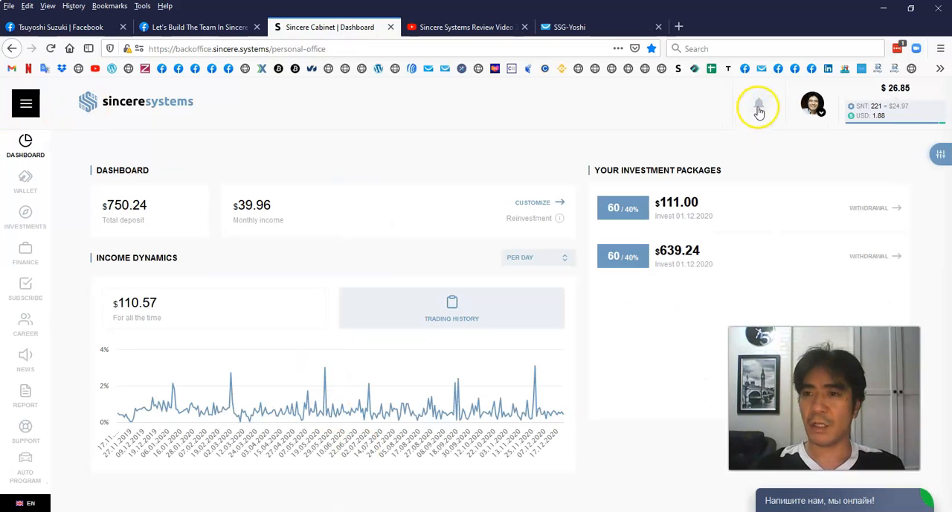
{"action": "left_click", "coordinate": [759, 104]}
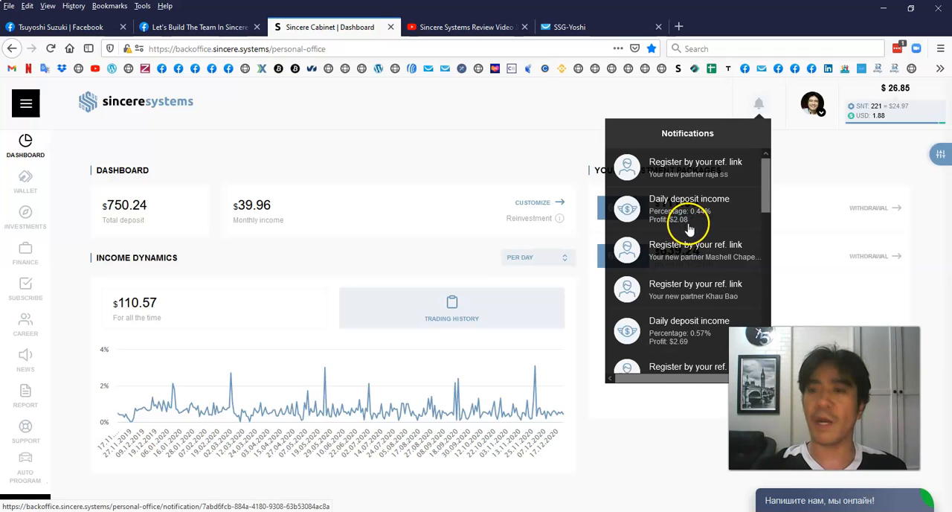
{"action": "mouse_move", "coordinate": [247, 220]}
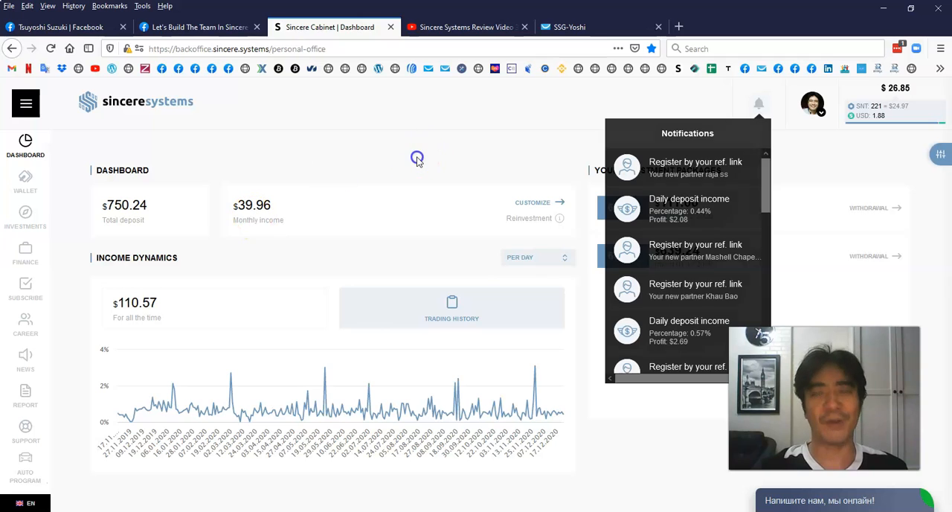
{"action": "left_click", "coordinate": [360, 183]}
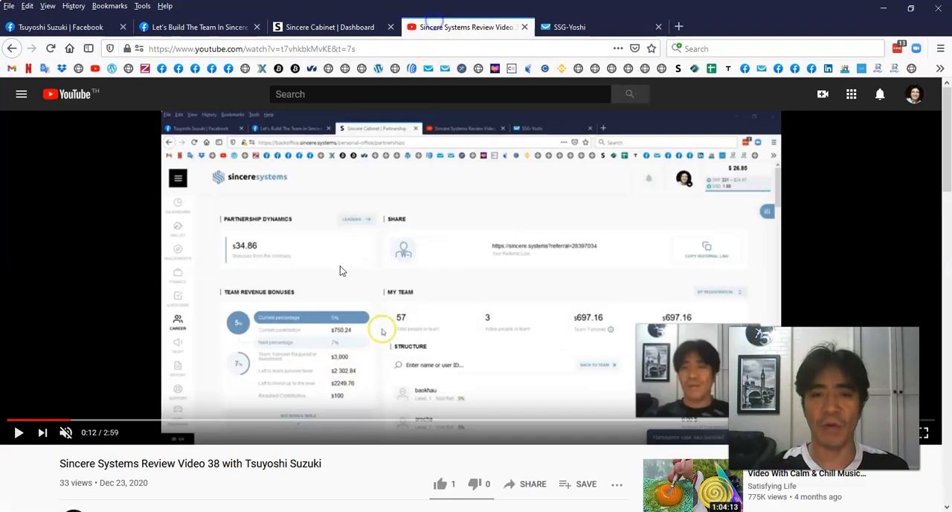
- Reveal the signup link in the video description and switch to the SSG-Yoshi landing page
{"action": "scroll", "scroll_direction": "down", "scroll_amount": 3}
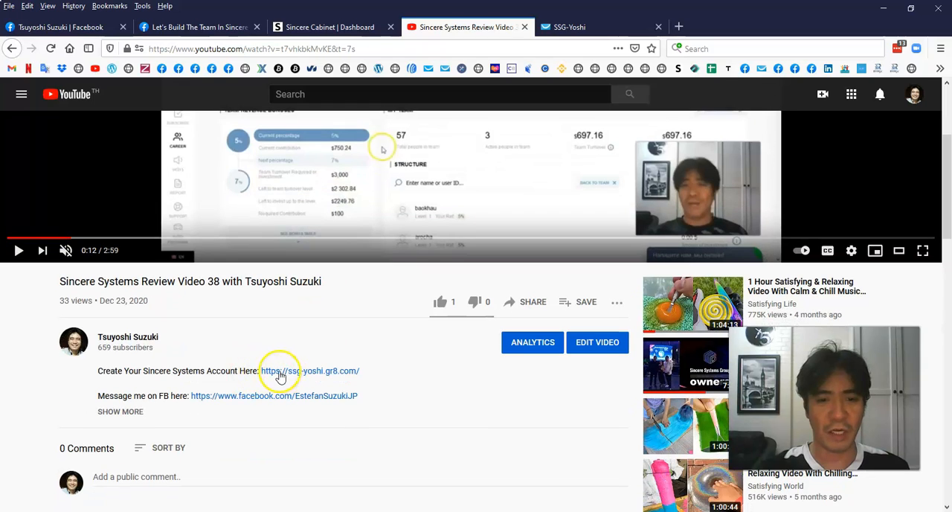
{"action": "mouse_move", "coordinate": [601, 41]}
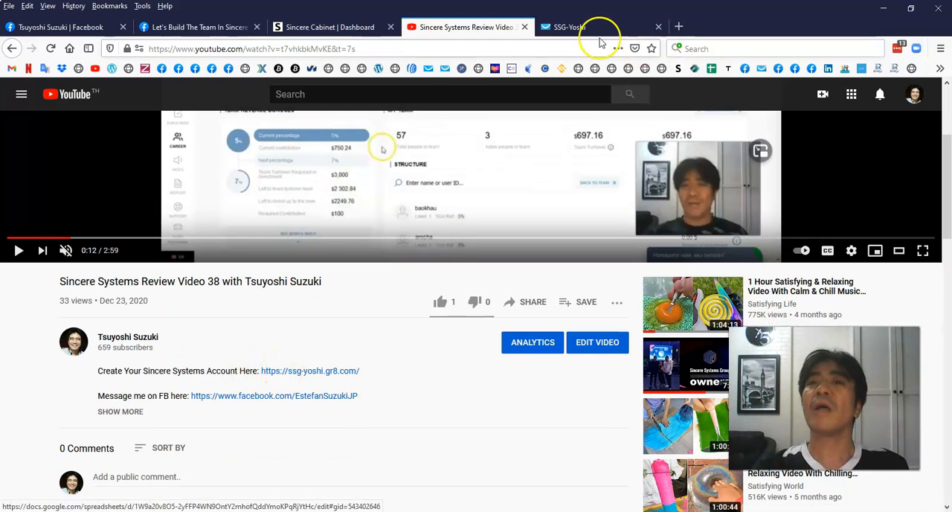
{"action": "left_click", "coordinate": [580, 27]}
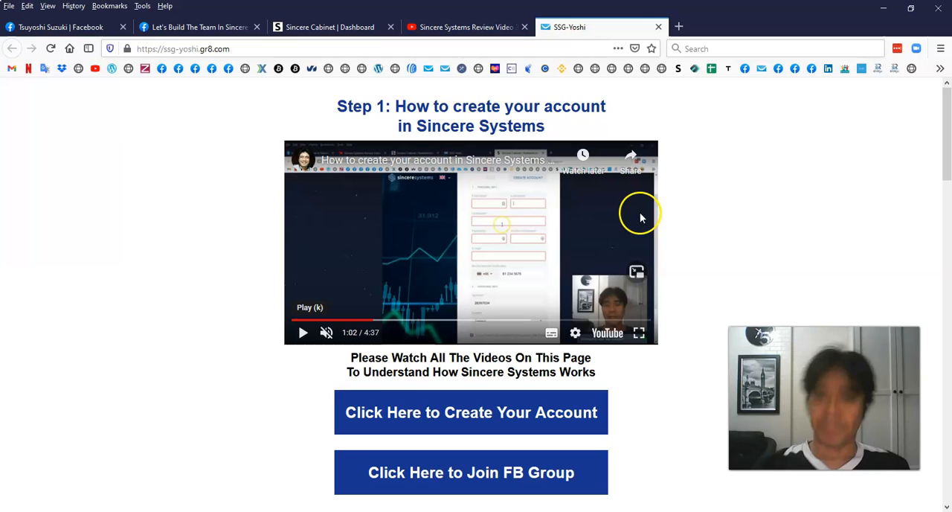
{"action": "mouse_move", "coordinate": [756, 220]}
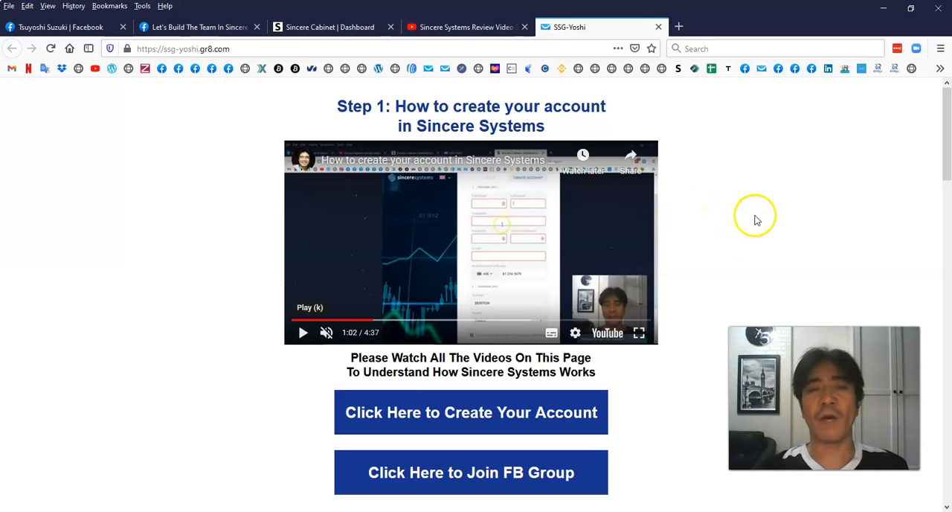
{"action": "mouse_move", "coordinate": [771, 214]}
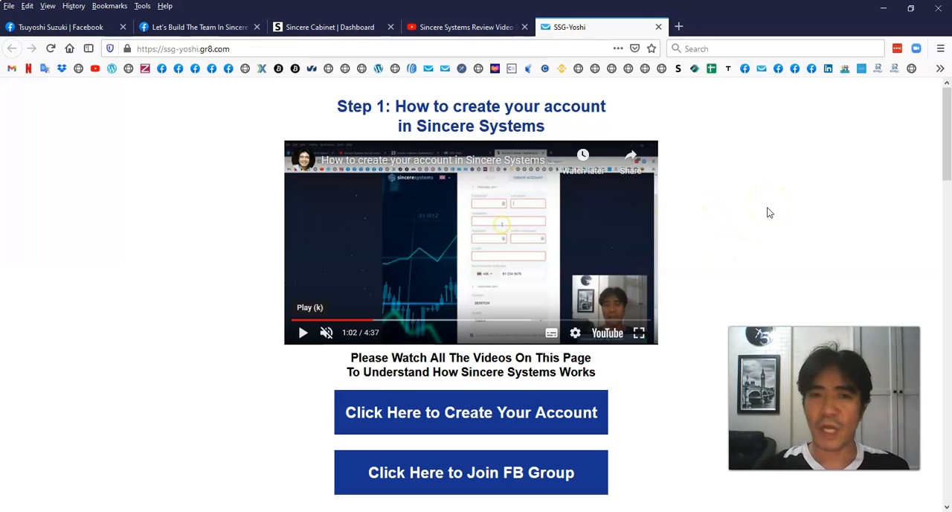
- Scroll the landing page to the Step 3 and Step 4 'Why Invest' video sections
{"action": "scroll", "scroll_direction": "down", "scroll_amount": 3}
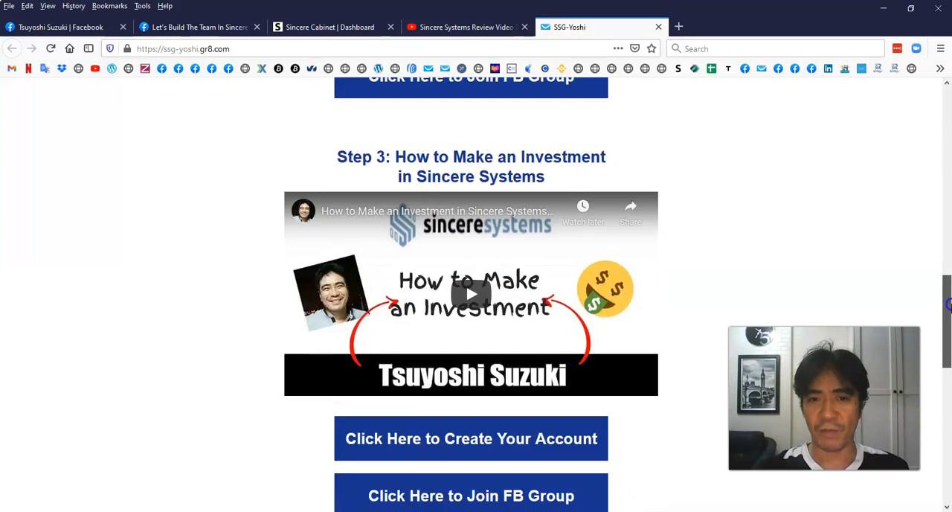
{"action": "scroll", "scroll_direction": "down", "scroll_amount": 3}
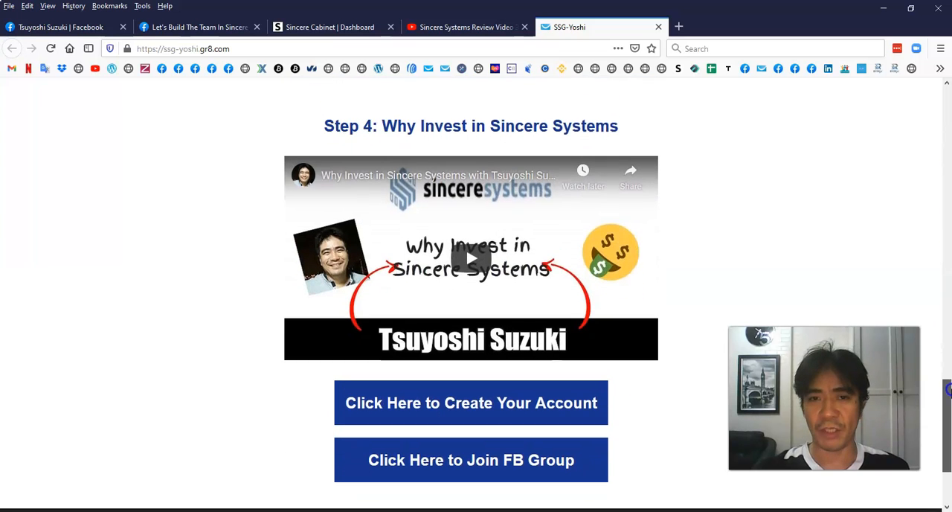
{"action": "scroll", "scroll_direction": "up", "scroll_amount": 3}
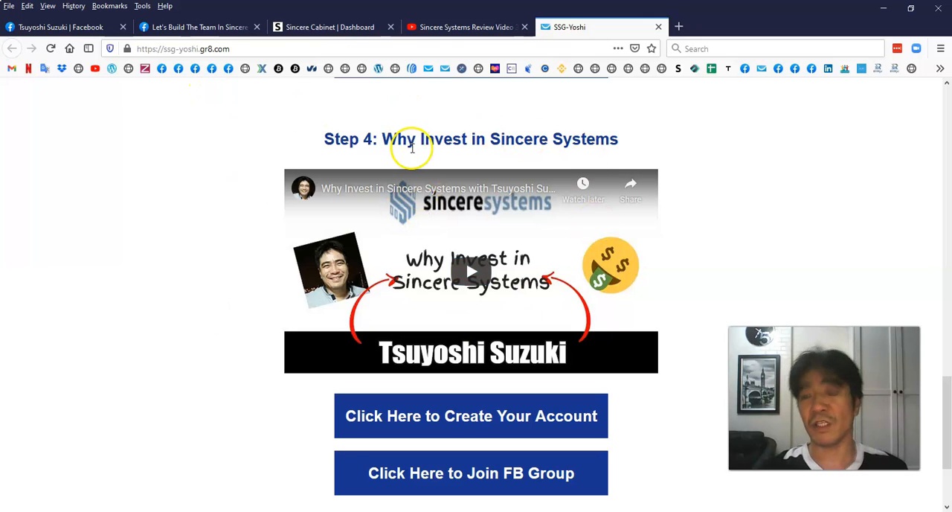
{"action": "mouse_move", "coordinate": [753, 178]}
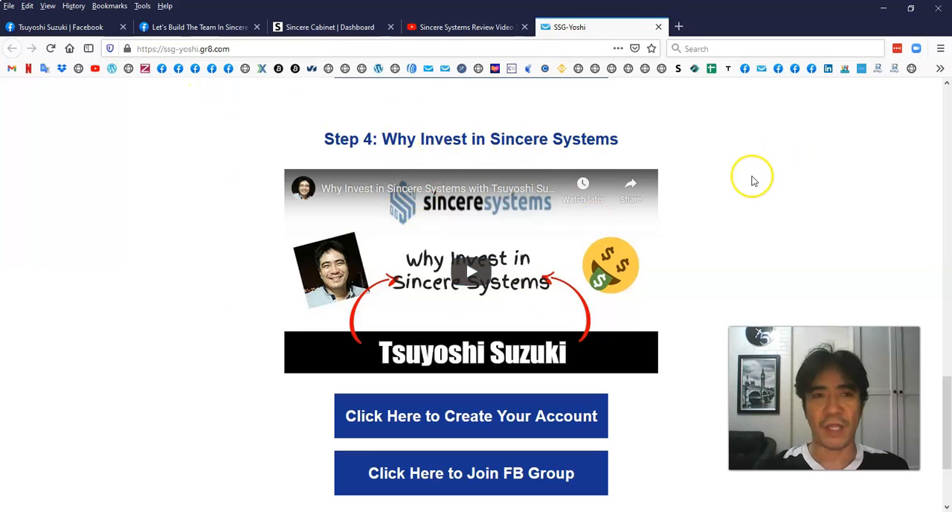
{"action": "mouse_move", "coordinate": [750, 170]}
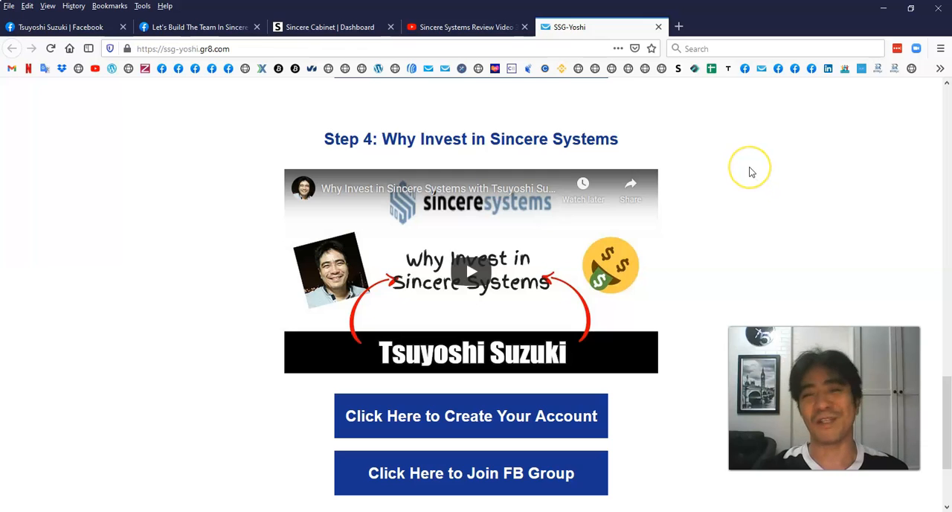
{"action": "mouse_move", "coordinate": [726, 192]}
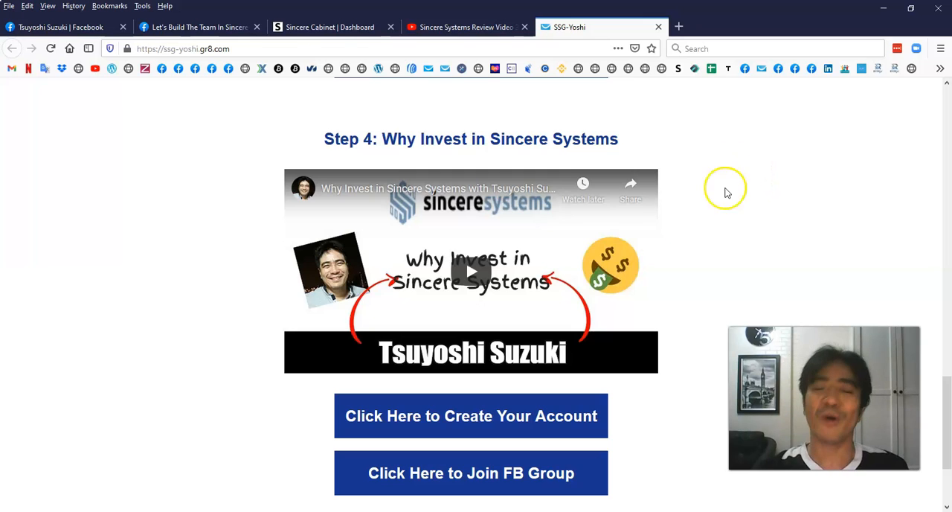
{"action": "mouse_move", "coordinate": [723, 201]}
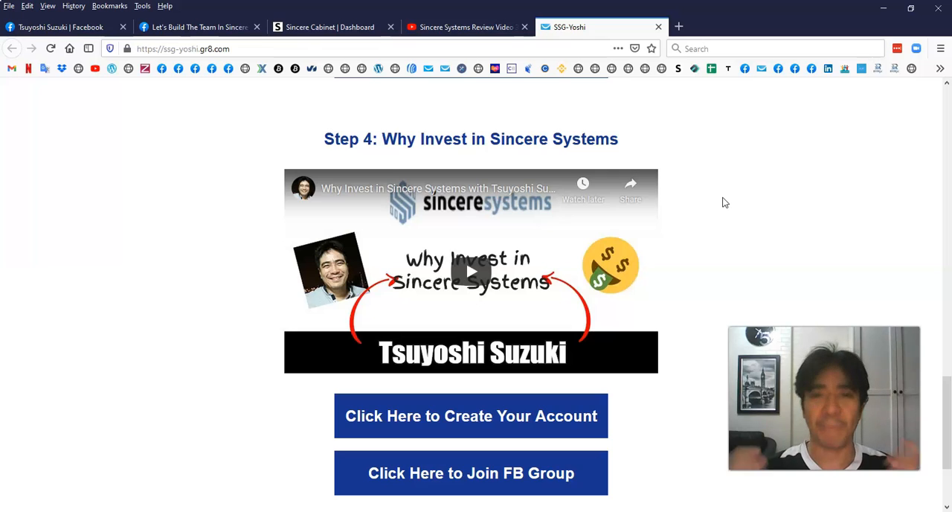
{"action": "mouse_move", "coordinate": [727, 187]}
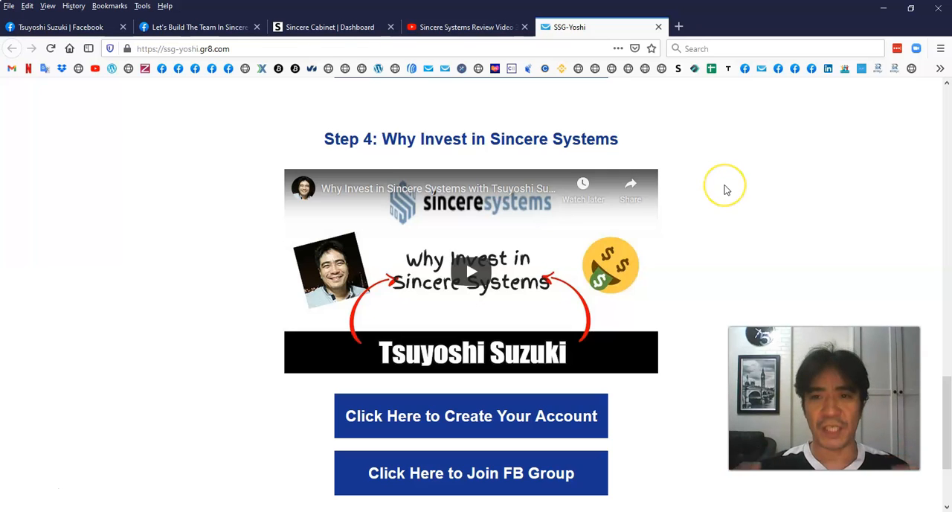
{"action": "mouse_move", "coordinate": [726, 189]}
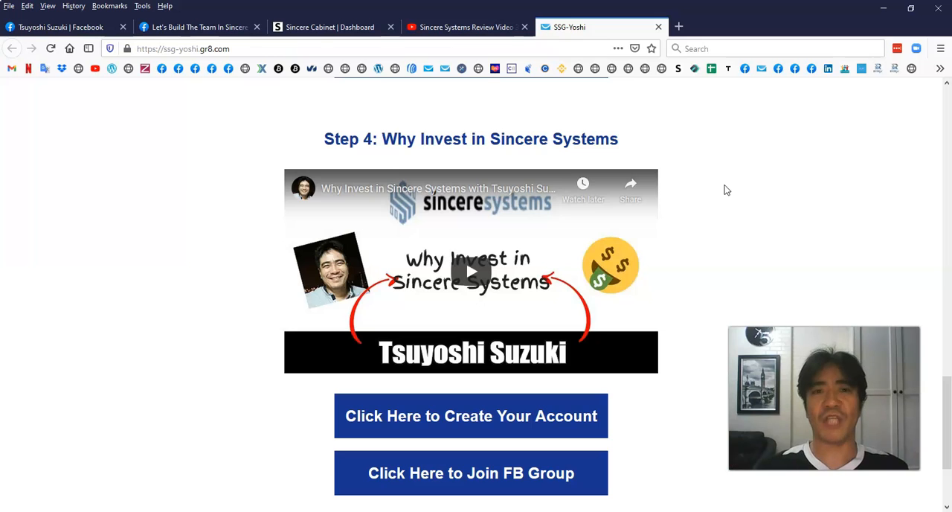
{"action": "scroll", "scroll_direction": "up", "scroll_amount": 3}
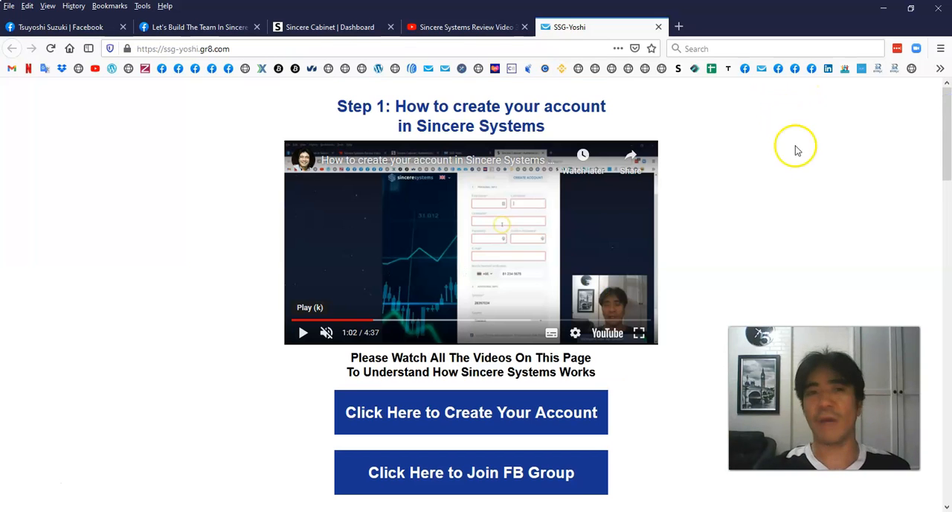
{"action": "mouse_move", "coordinate": [490, 173]}
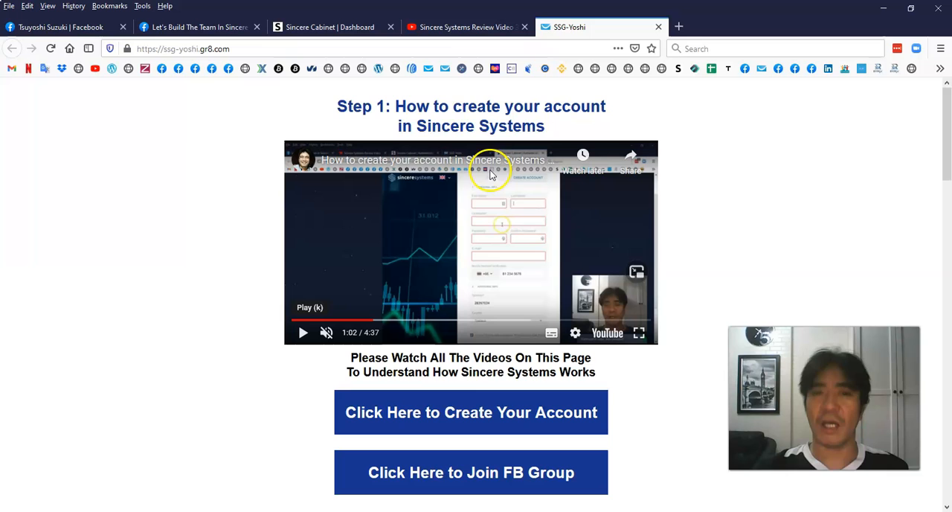
{"action": "scroll", "scroll_direction": "down", "scroll_amount": 3}
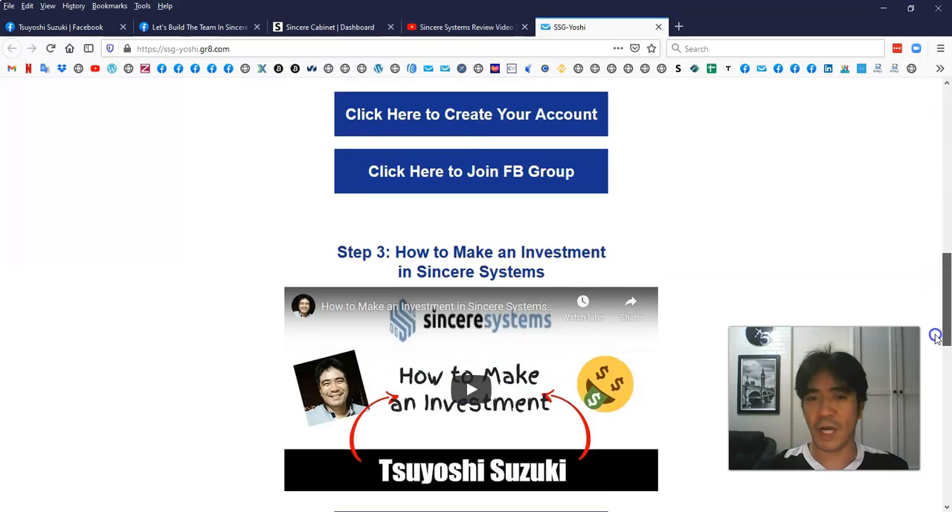
{"action": "scroll", "scroll_direction": "down", "scroll_amount": 3}
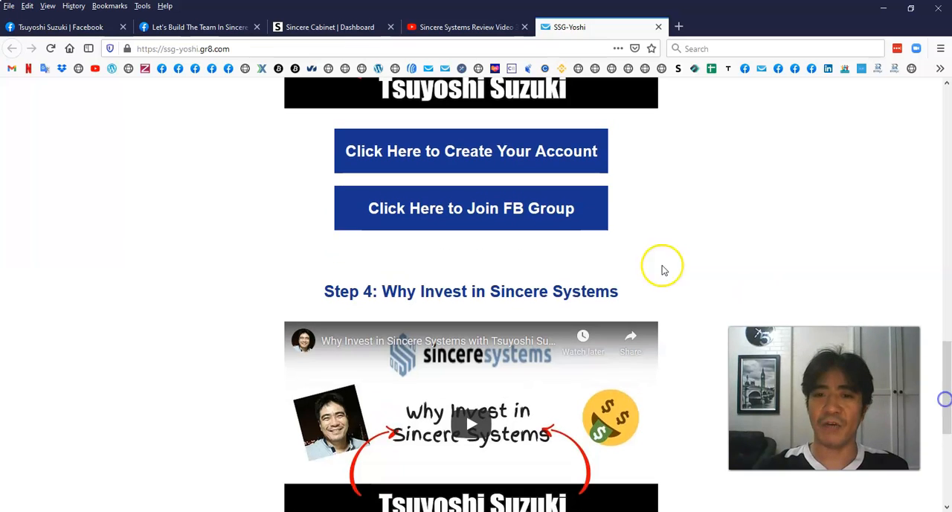
{"action": "mouse_move", "coordinate": [428, 209]}
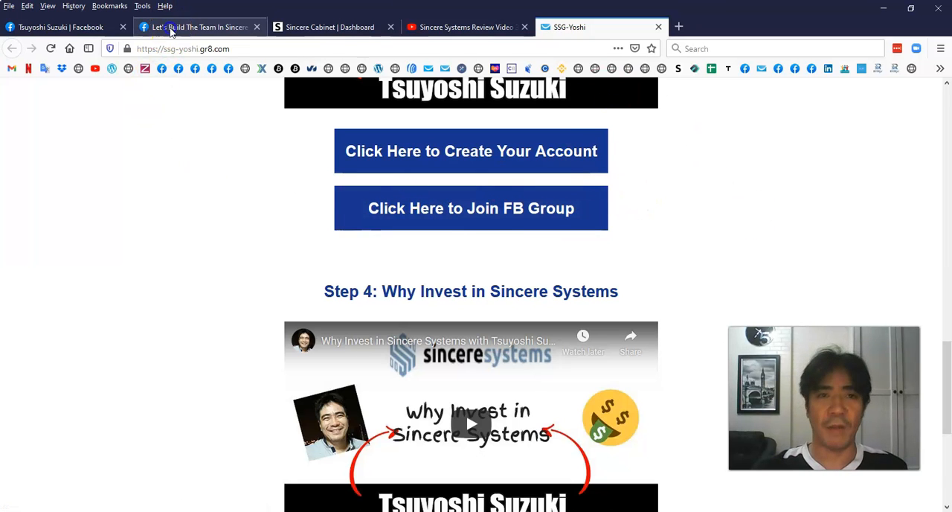
- Show the Facebook group's pinned SSG announcement post with its Day 1–5 comment links
{"action": "left_click", "coordinate": [196, 27]}
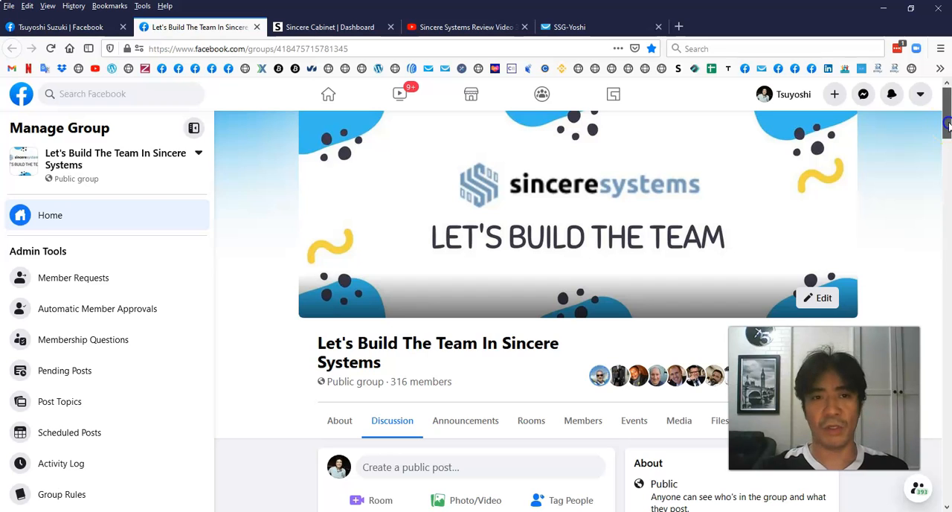
{"action": "scroll", "scroll_direction": "down", "scroll_amount": 3}
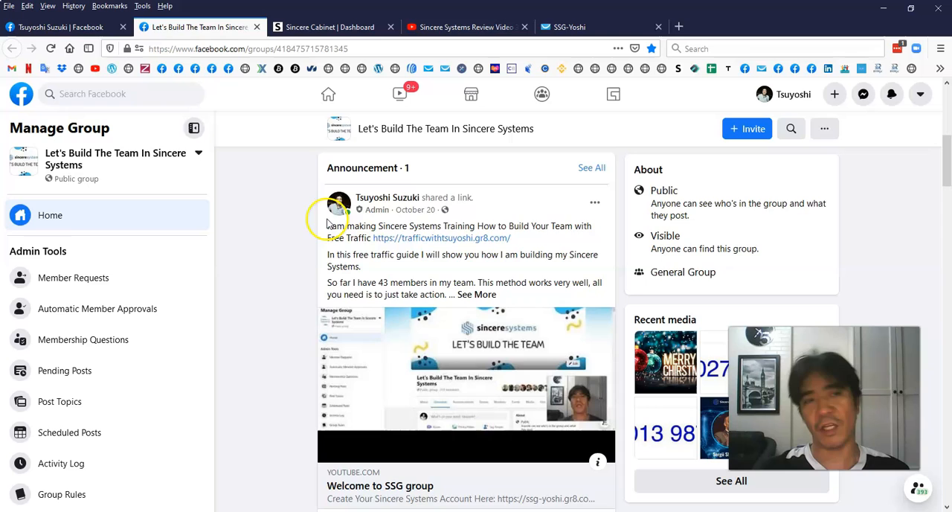
{"action": "scroll", "scroll_direction": "down", "scroll_amount": 3}
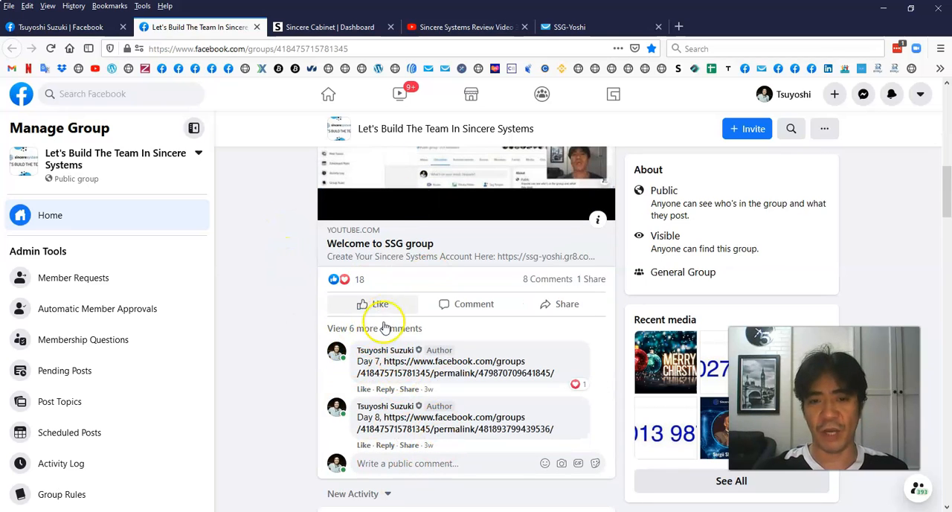
{"action": "scroll", "scroll_direction": "down", "scroll_amount": 3}
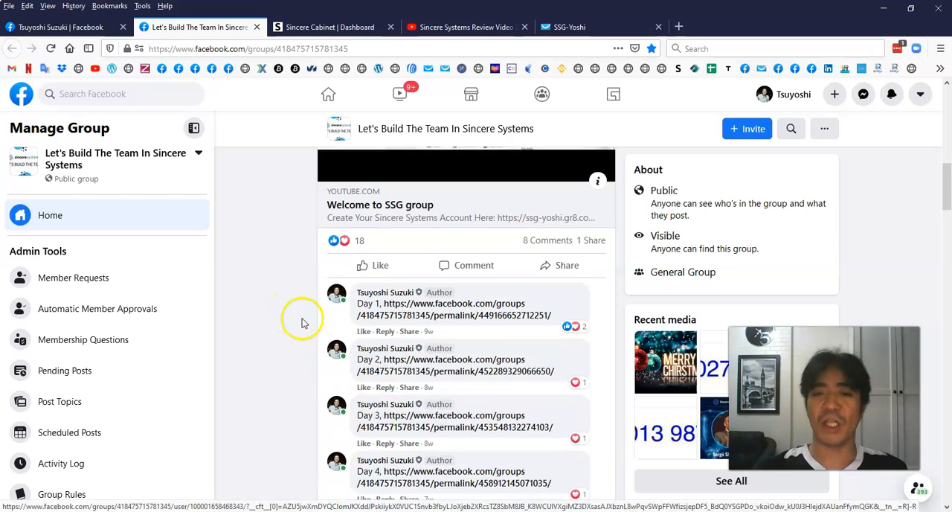
{"action": "scroll", "scroll_direction": "down", "scroll_amount": 3}
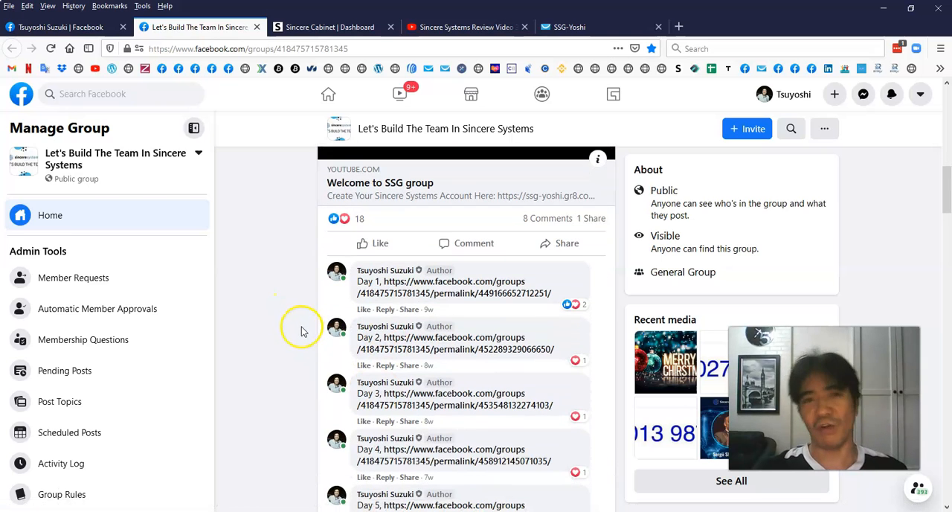
{"action": "mouse_move", "coordinate": [288, 306]}
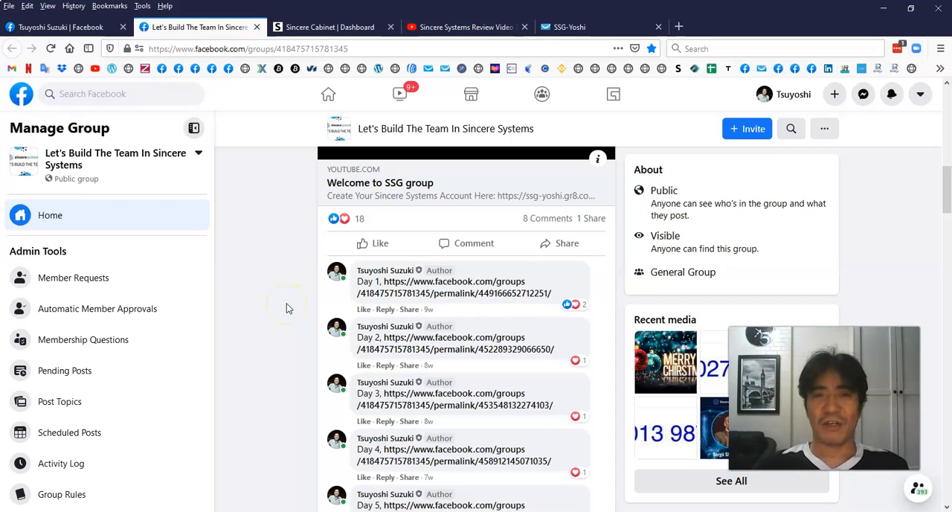
{"action": "mouse_move", "coordinate": [283, 262]}
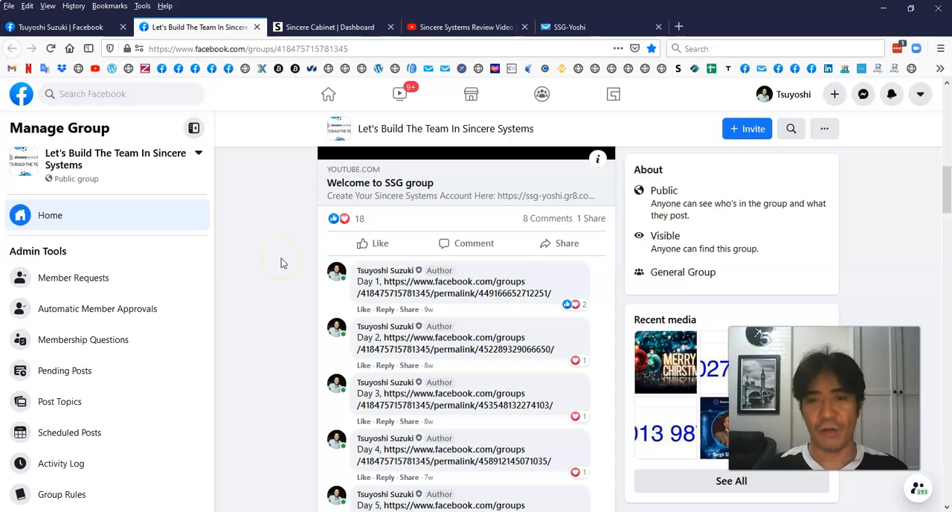